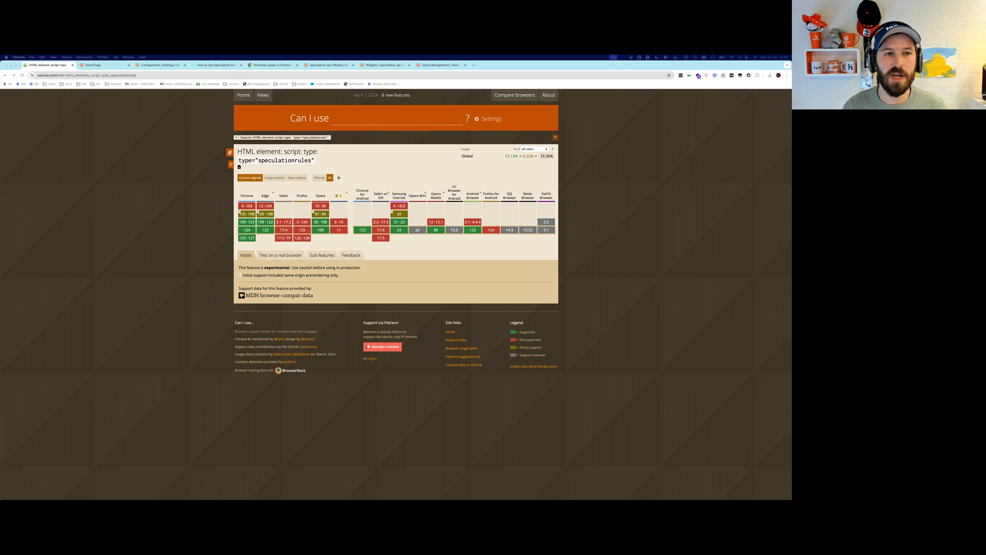
- Switch to the Hyvä storefront home page tab to run the speculation rules snippet
left_click(91, 64)
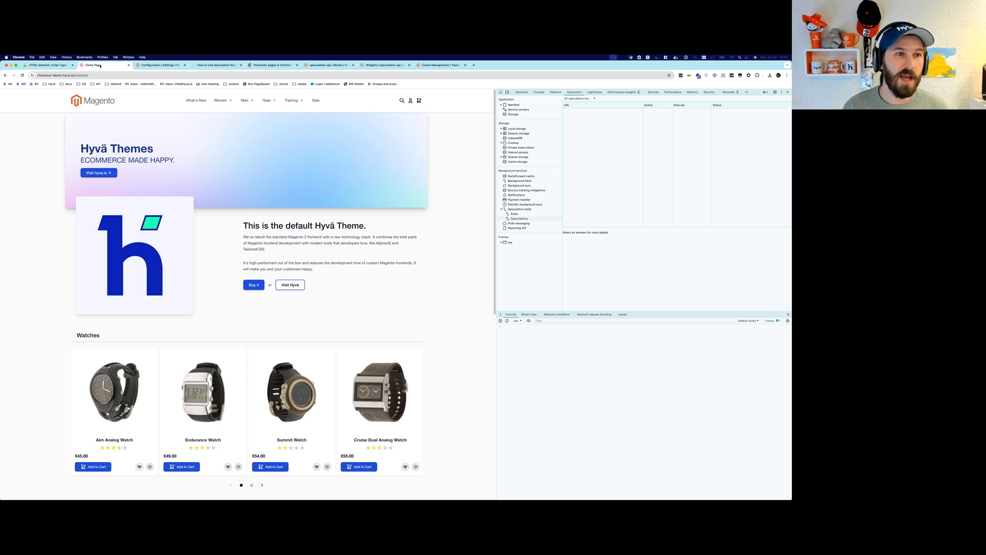
mouse_move(542, 354)
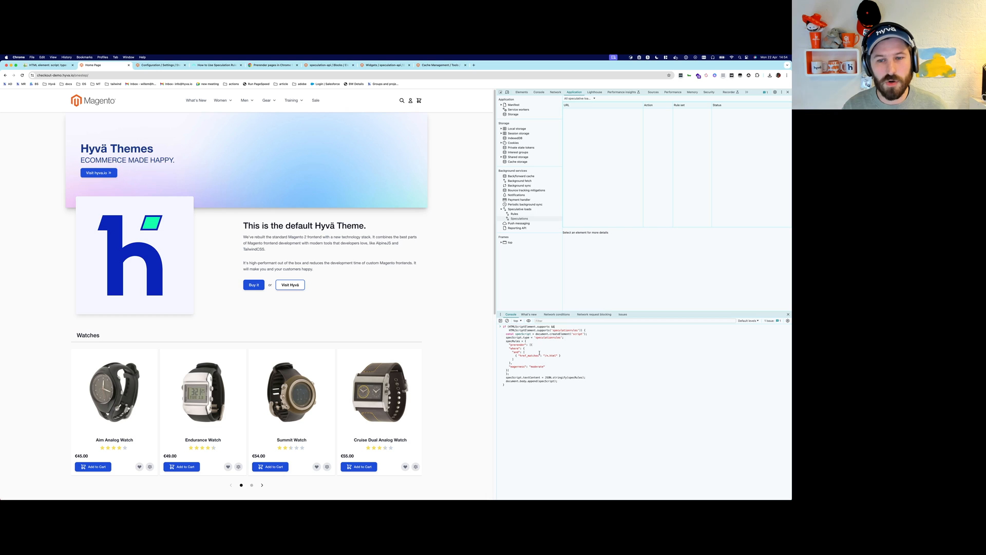
mouse_move(565, 392)
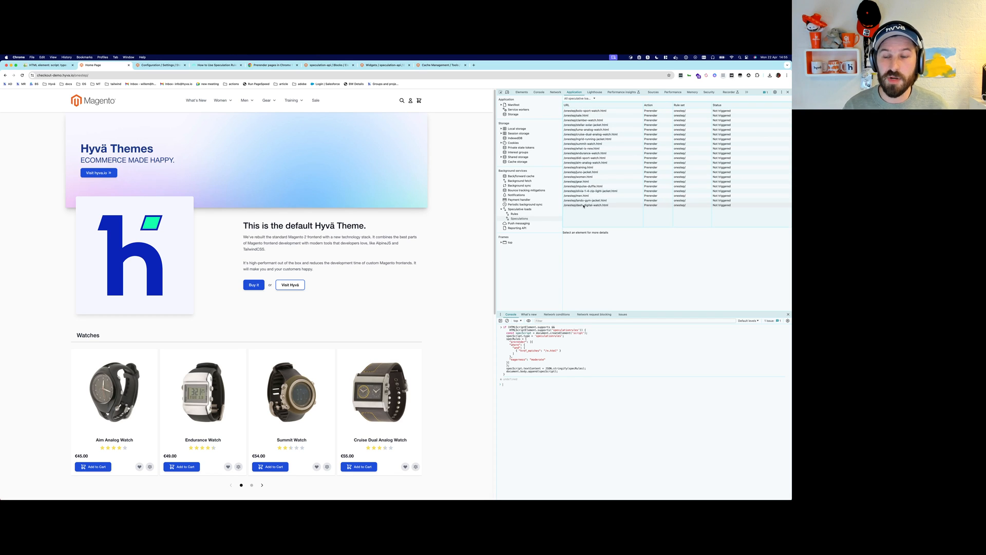
mouse_move(588, 204)
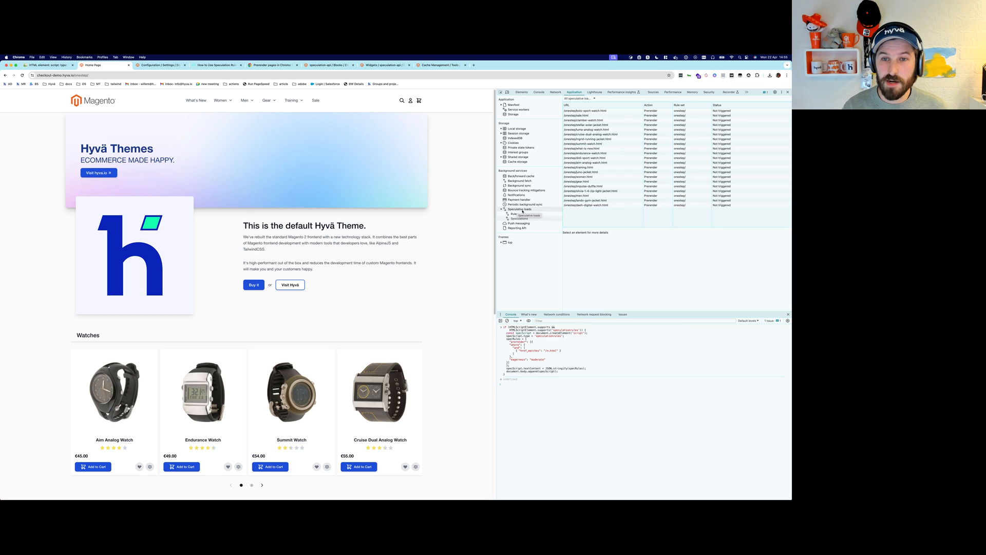
- Review the injected rule set under Speculative loads > Rules, then return to Speculations
left_click(514, 213)
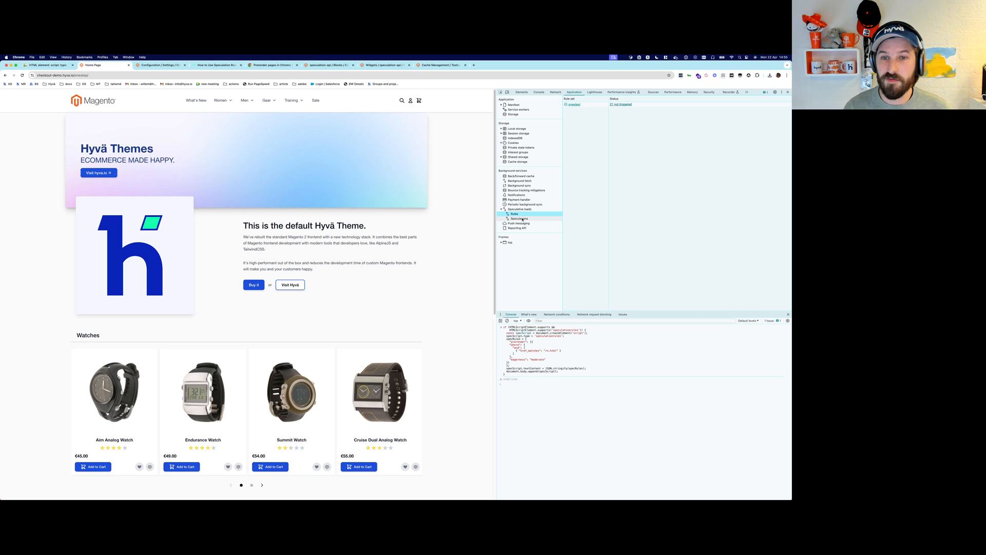
left_click(518, 218)
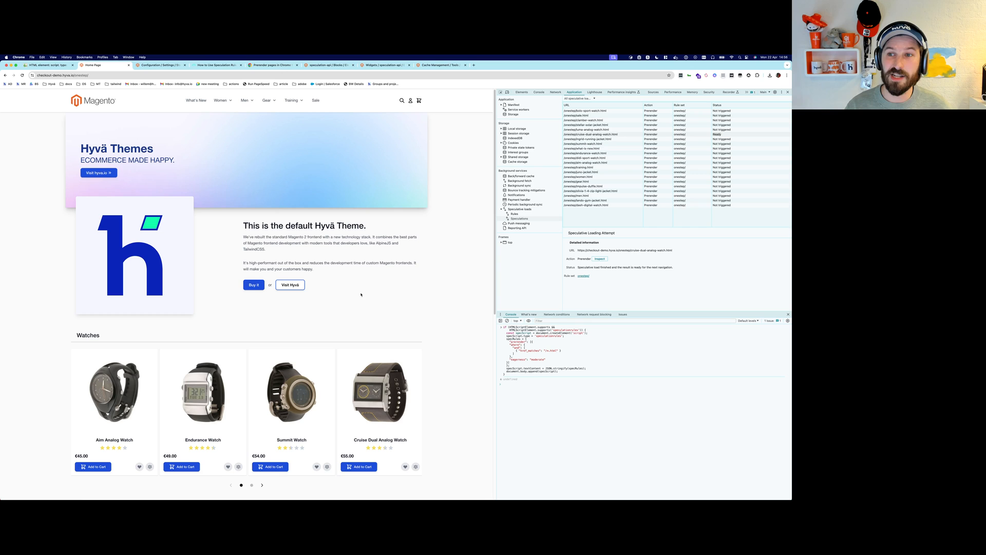
mouse_move(298, 390)
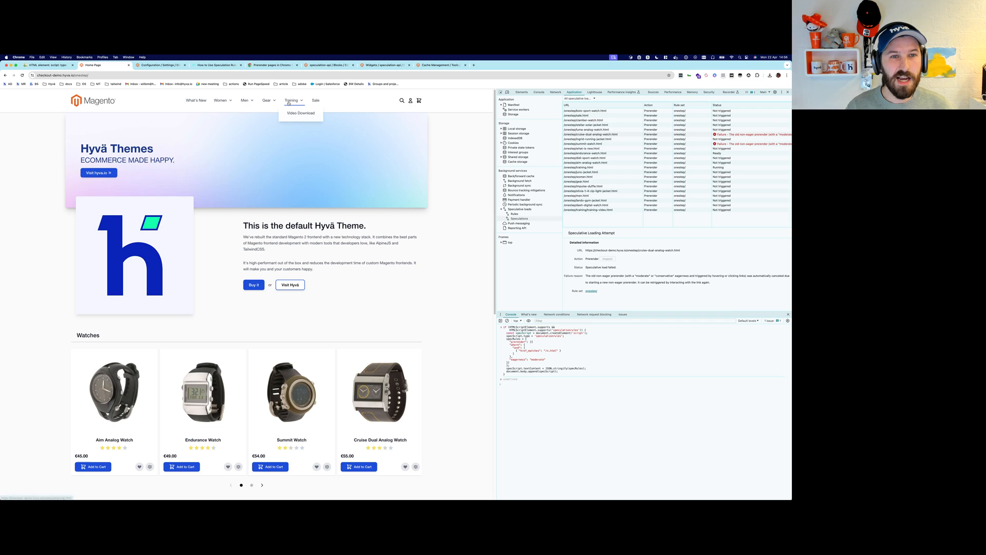
mouse_move(294, 109)
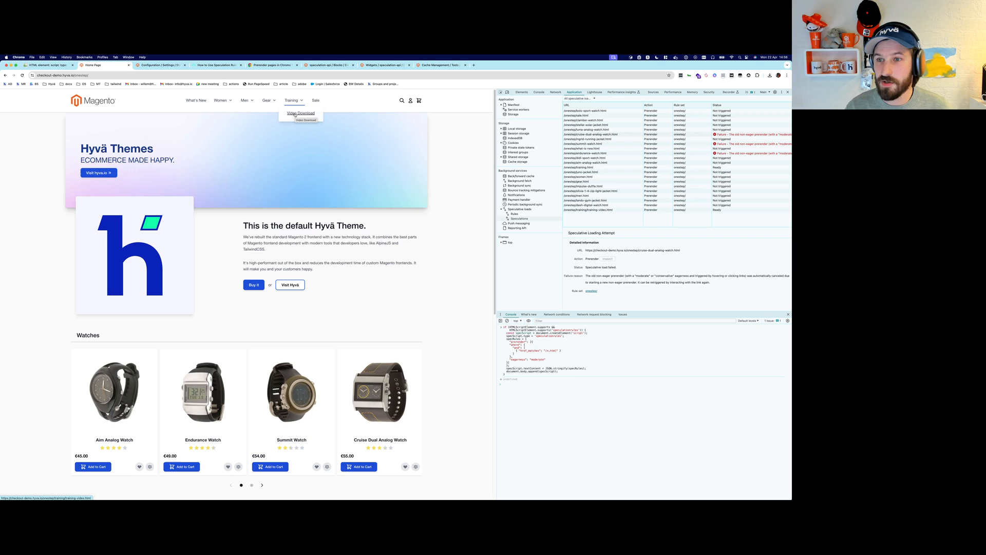
- Visit Training > Video Download, go back to the home page, then move to the Hyvä experimental settings
left_click(300, 113)
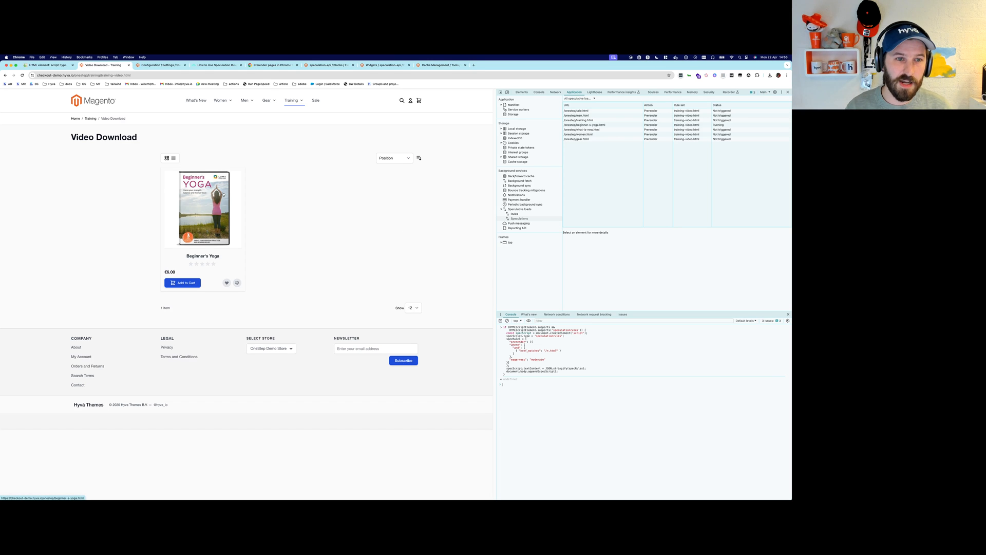
mouse_move(224, 195)
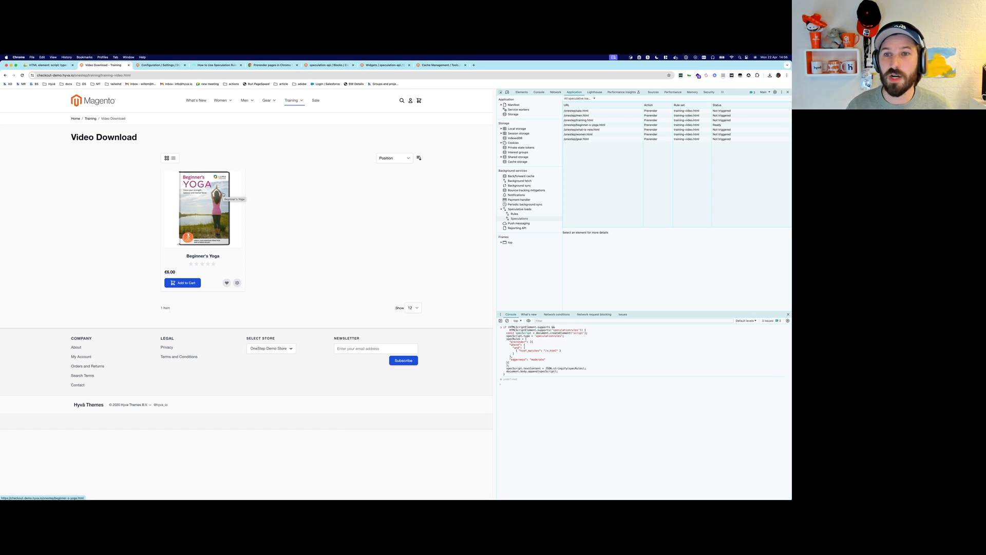
left_click(202, 209)
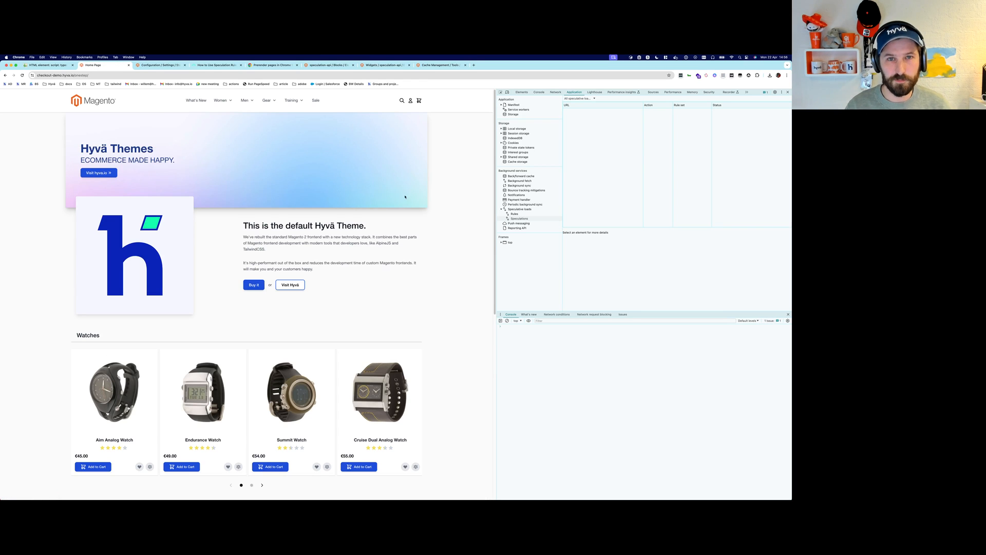
left_click(160, 65)
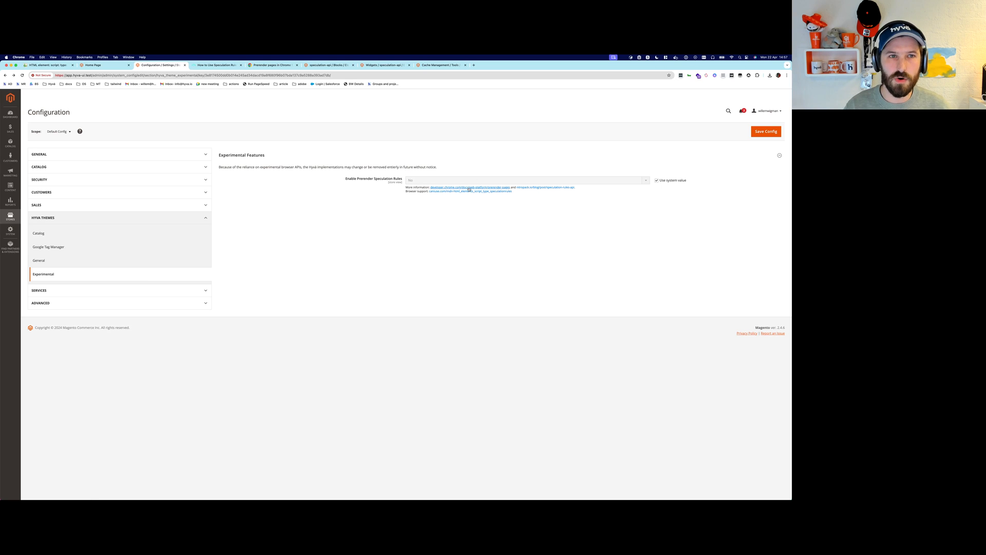
mouse_move(468, 186)
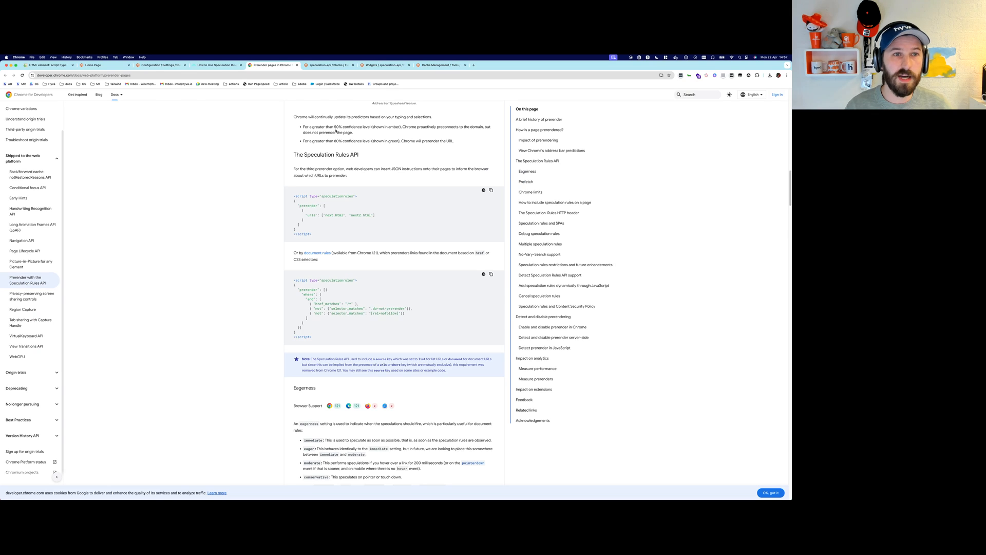
- Scroll the Chrome prerender guide up to the Speculation Rules API introduction
scroll("up", 3)
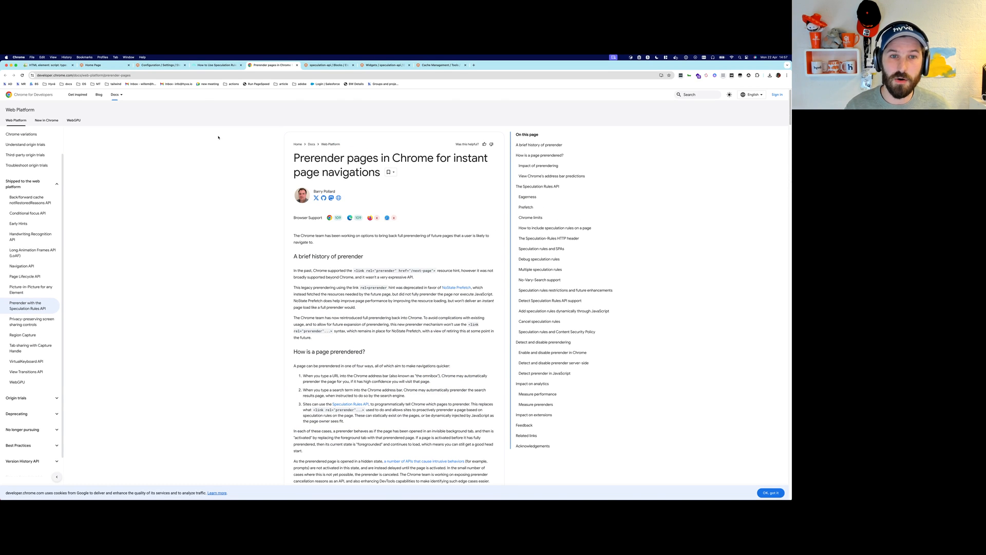
- Scroll further down the Chrome prerender guide before moving to the NitroPack article
scroll("down", 3)
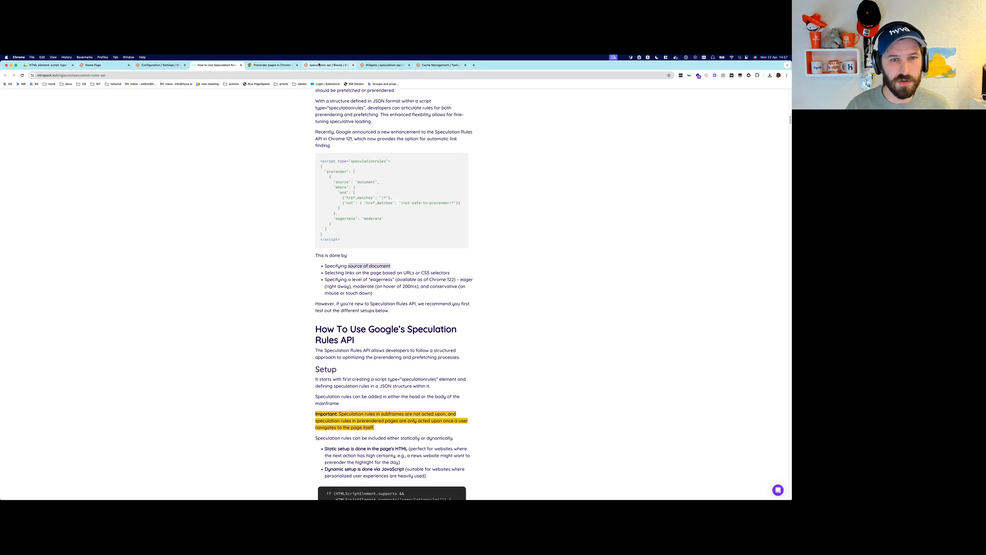
- Edit the speculation-api block's HTML code in Page Builder, check eagerness 'moderate', and save it
left_click(327, 65)
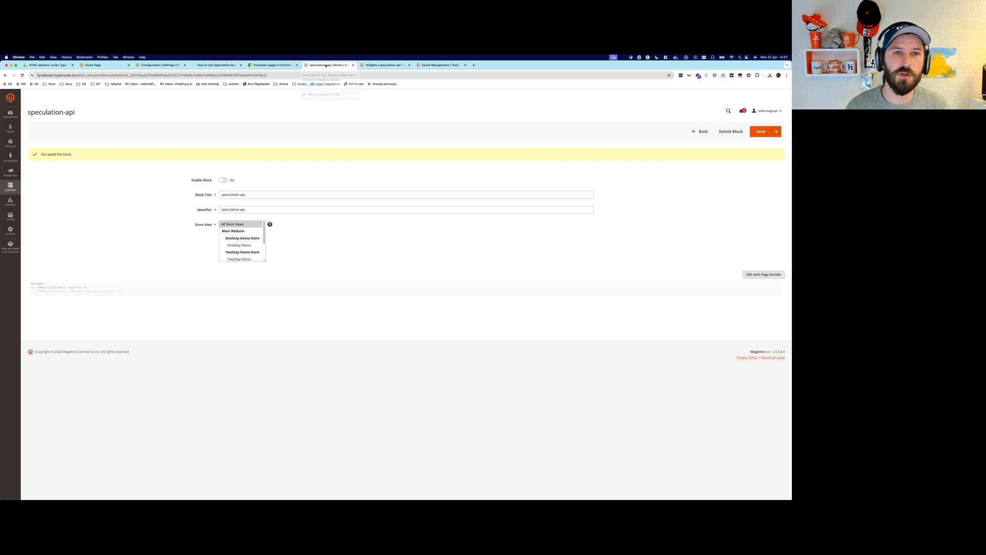
left_click(763, 274)
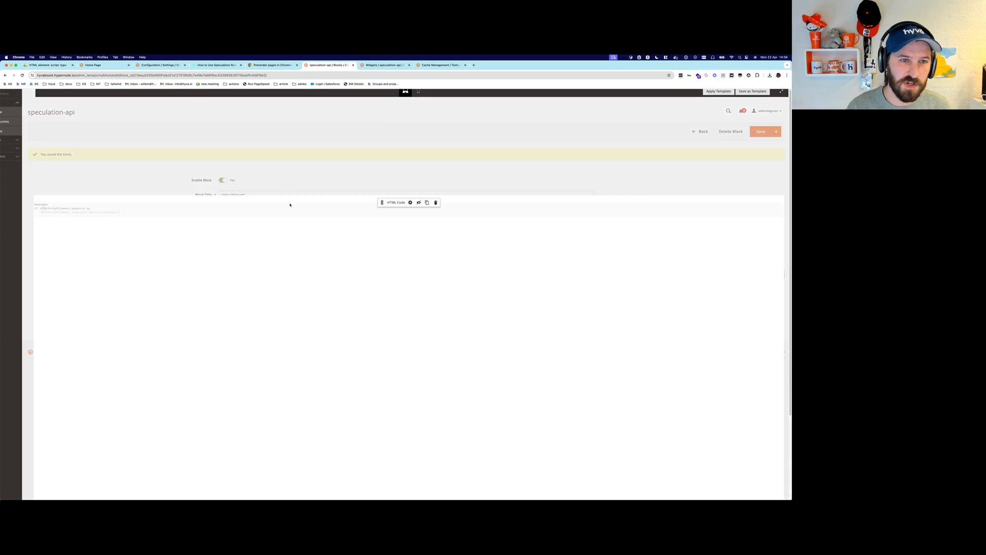
left_click(410, 202)
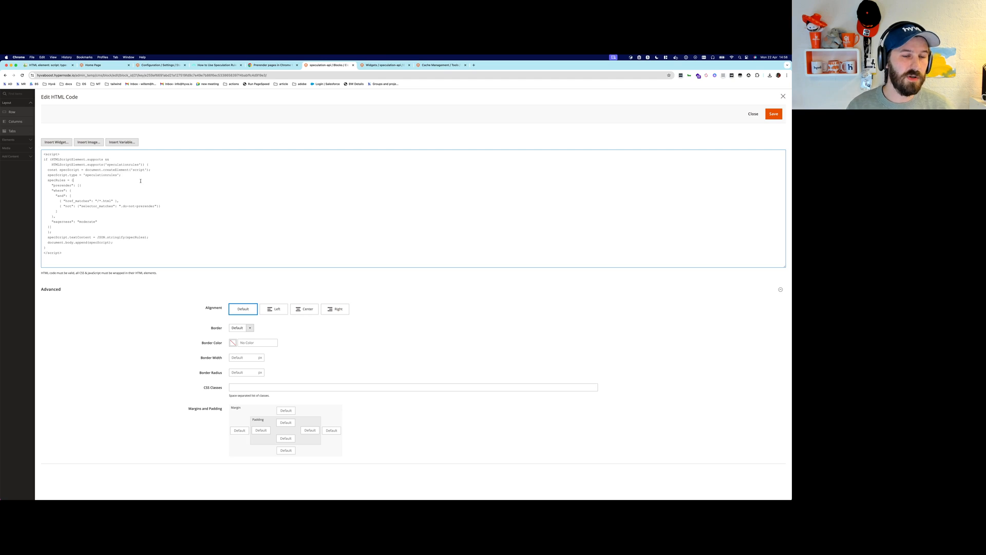
double_click(91, 199)
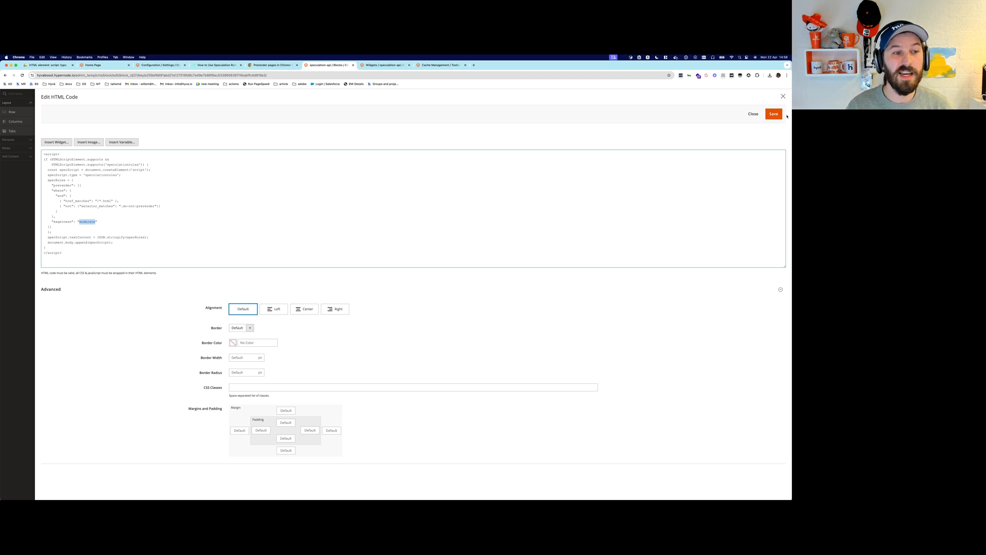
left_click(773, 114)
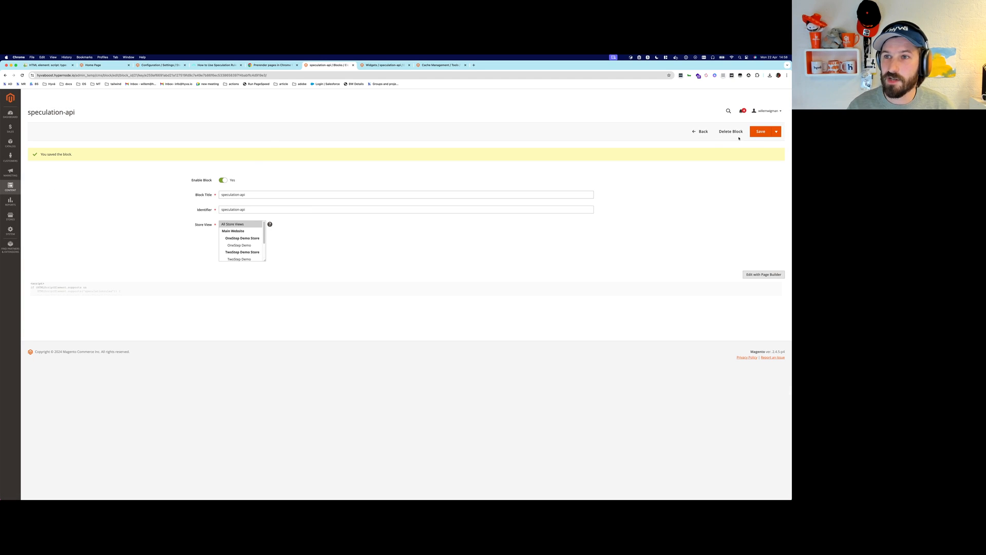
- Save the enabled speculation-api block, flush the cache via Cache Management, and return to the storefront
left_click(760, 132)
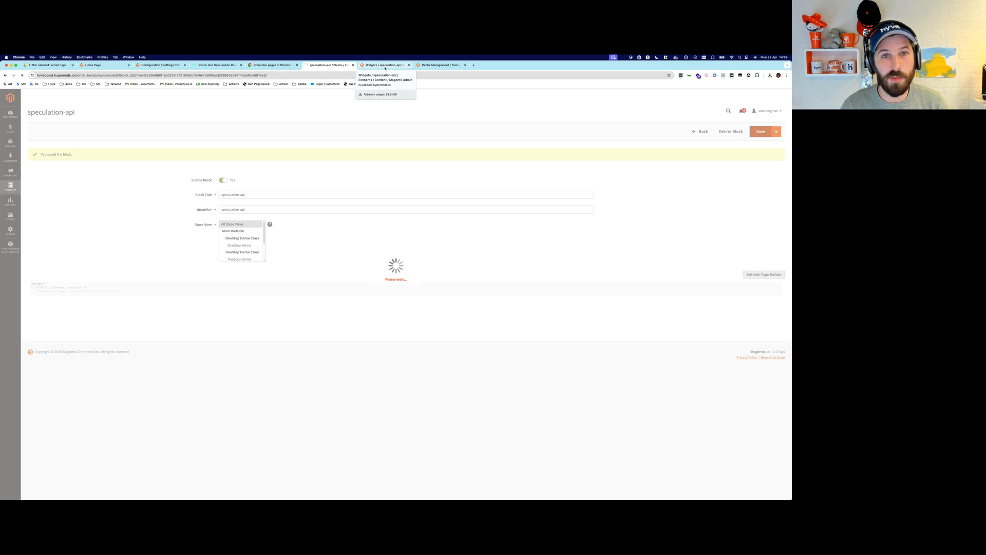
left_click(440, 64)
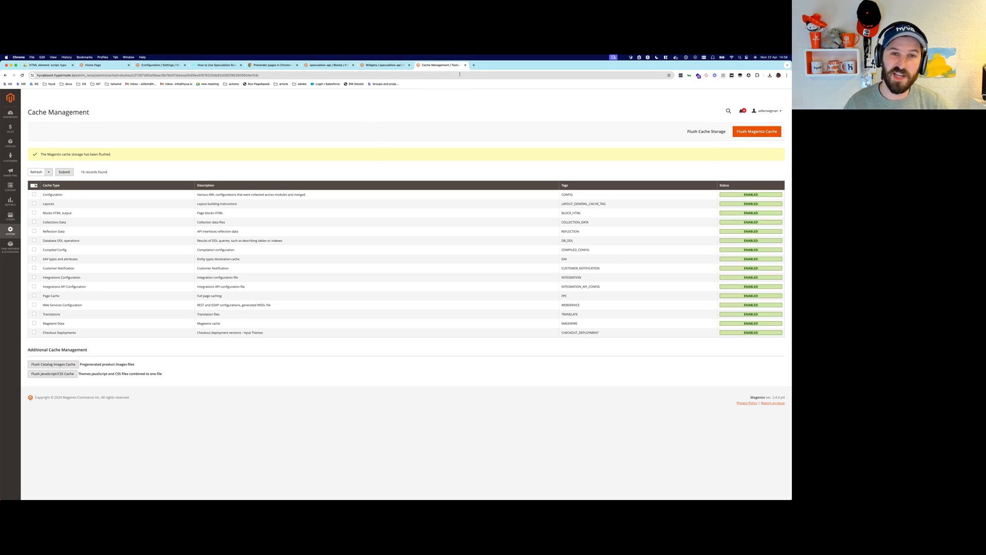
mouse_move(337, 118)
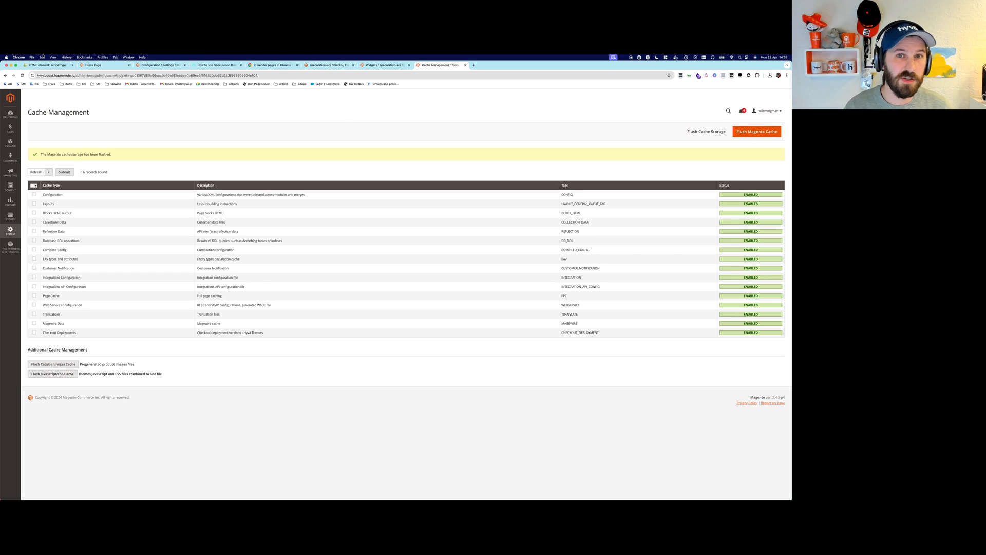
left_click(91, 65)
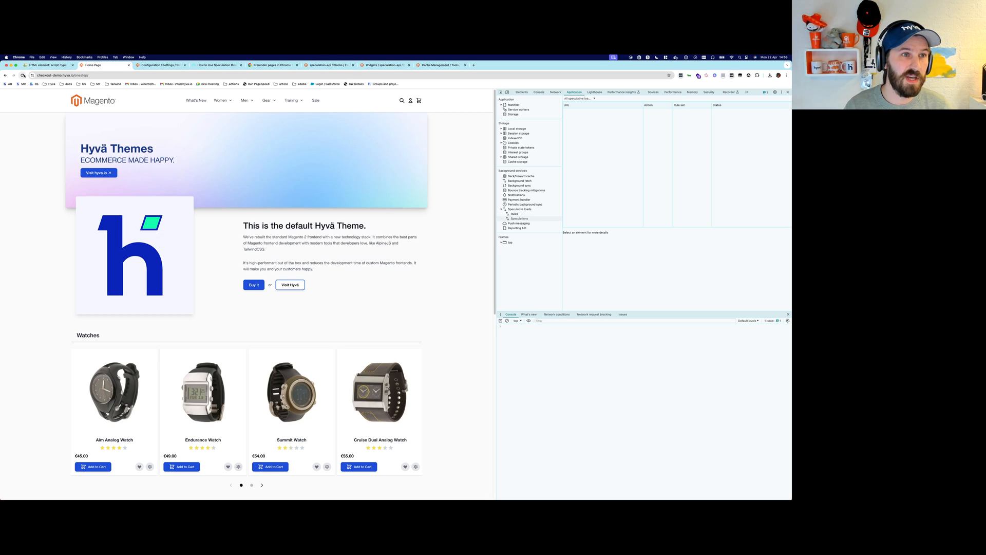
- Reload the home page and visit Cruise Dual Analog Watch, then Beginner's Yoga, as prerender candidates
left_click(518, 219)
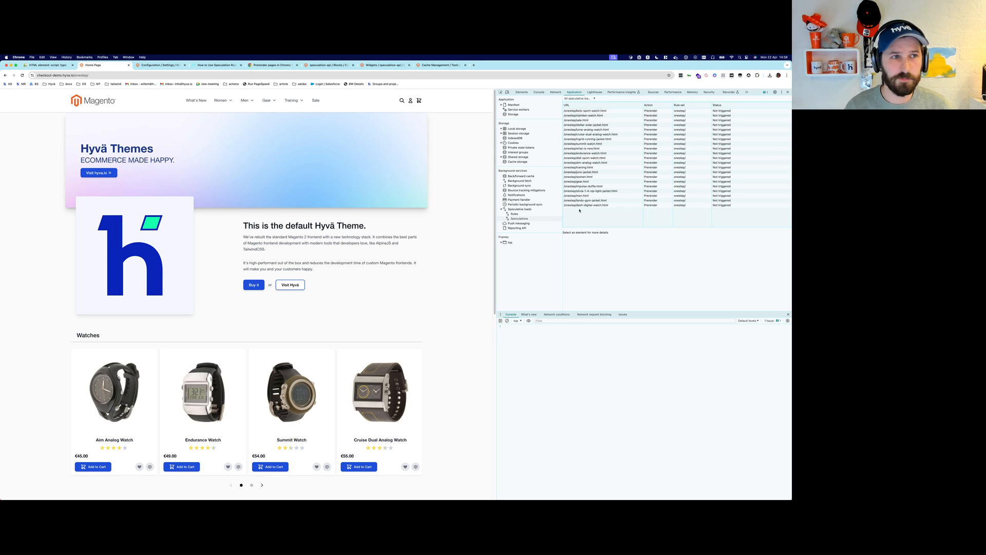
mouse_move(425, 225)
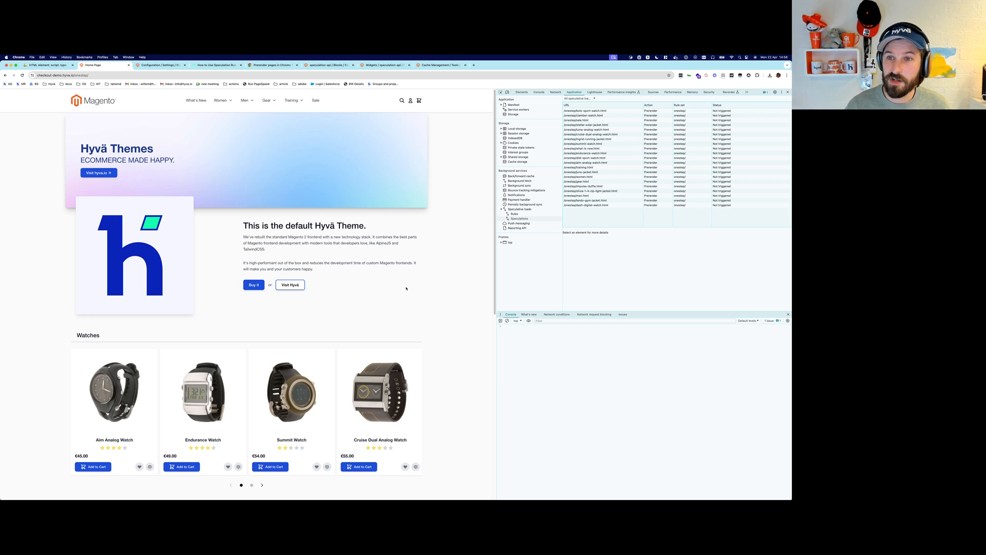
left_click(380, 392)
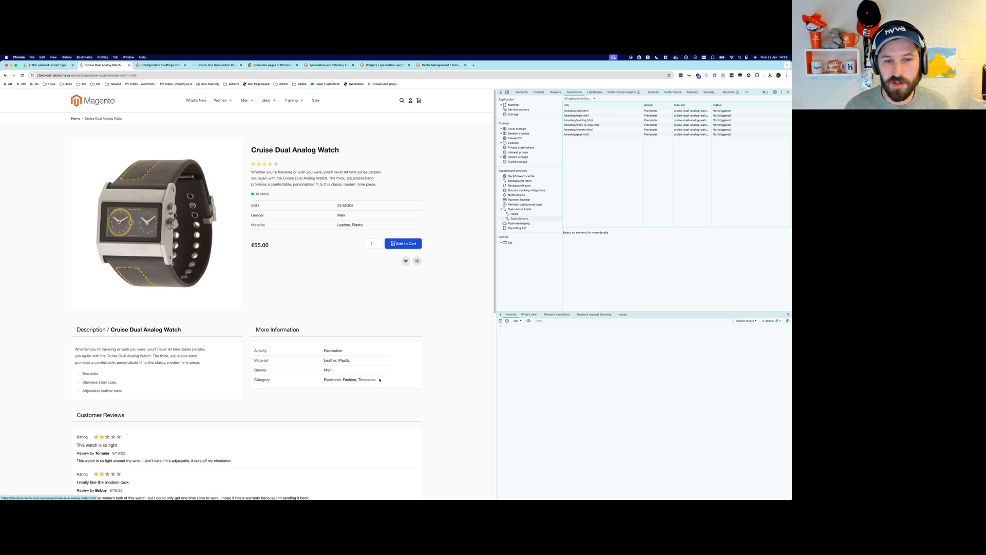
scroll("down", 3)
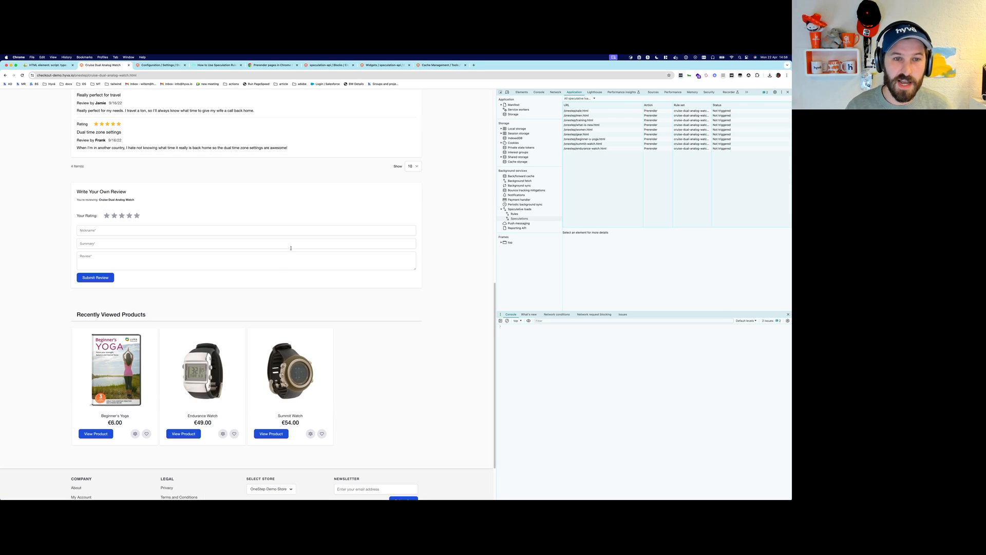
left_click(183, 434)
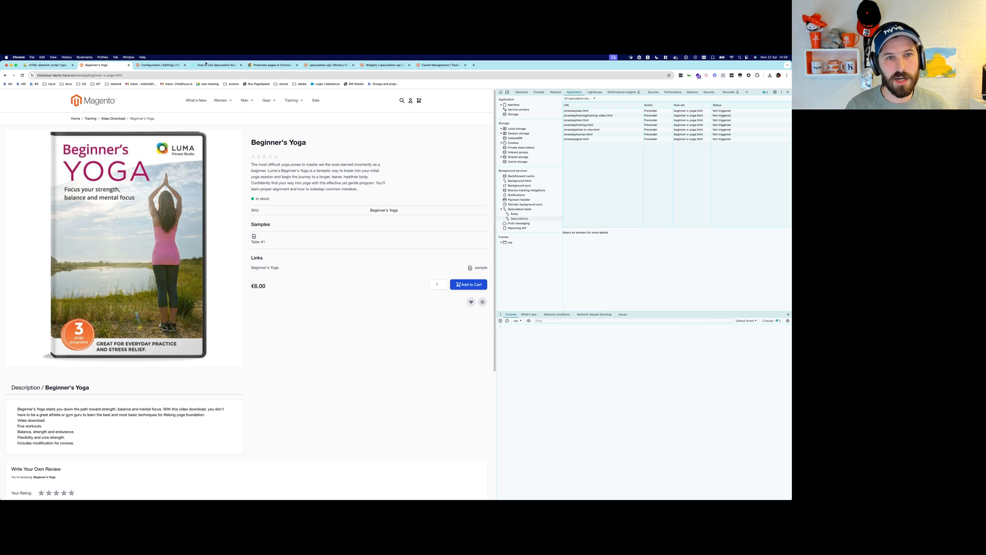
- Return to the speculation-api block in the Magento admin
left_click(382, 65)
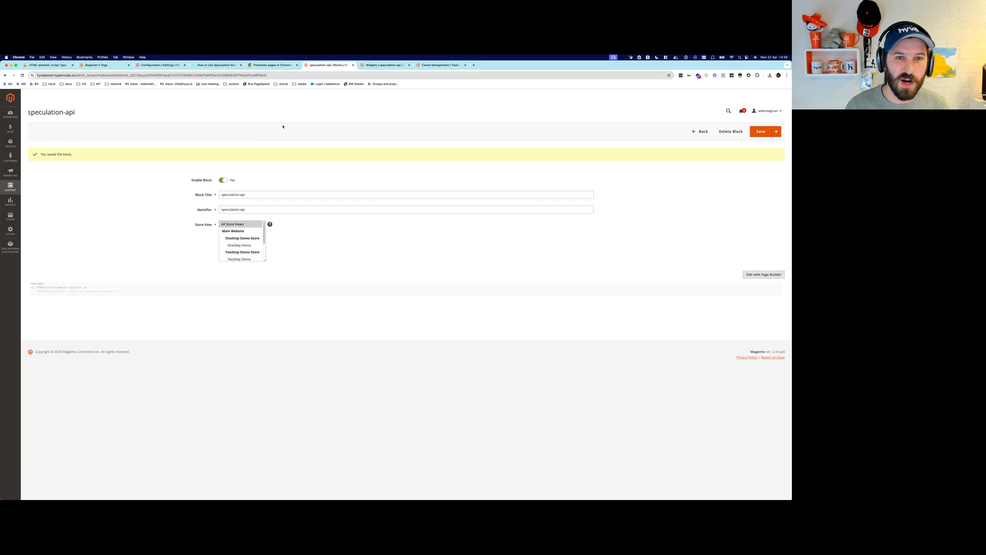
left_click(217, 291)
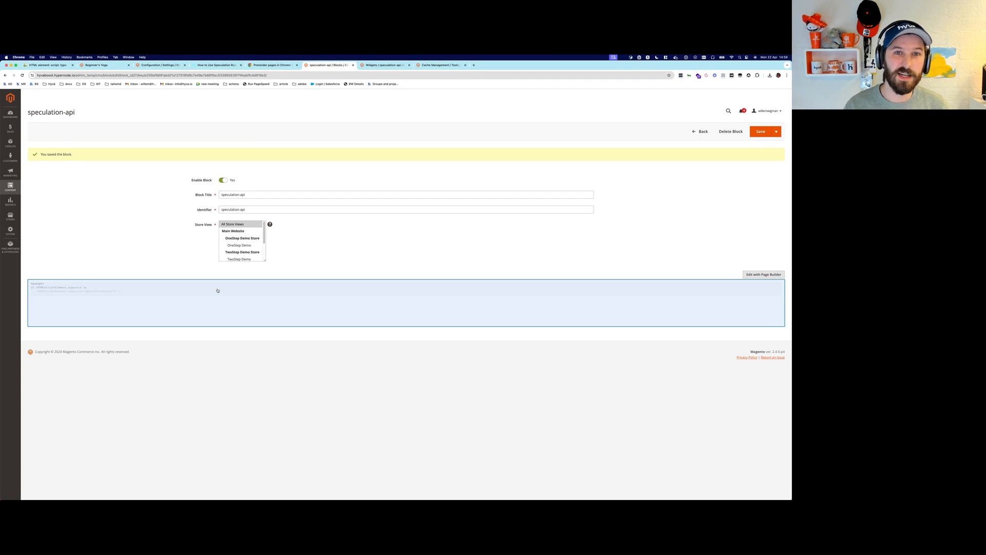